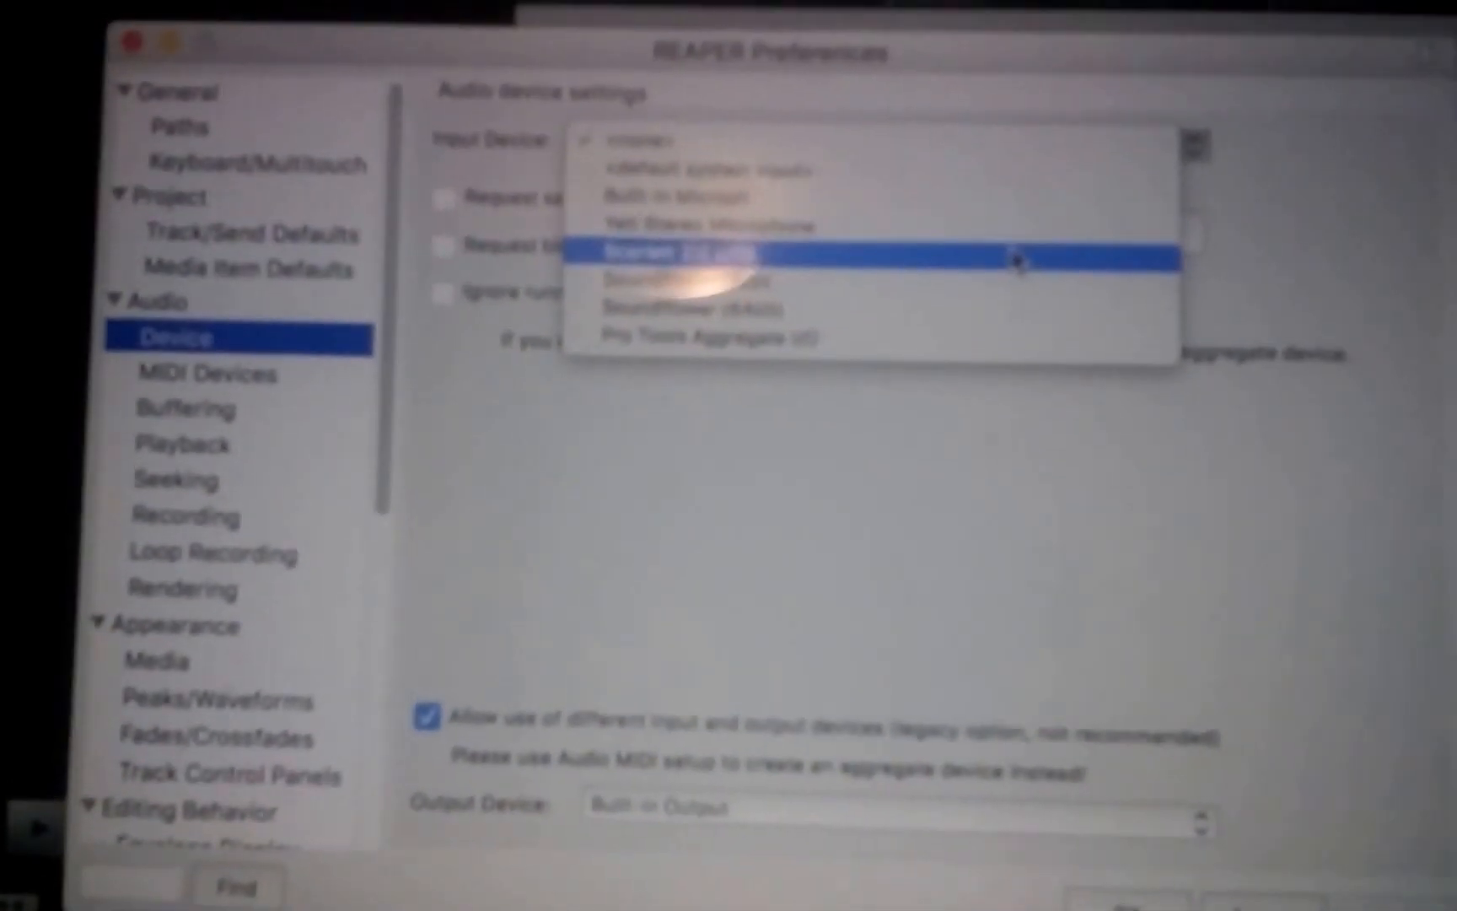
Choose the Scarlett 2i2 USB interface as the Input Device in Audio > Device preferences
click(676, 255)
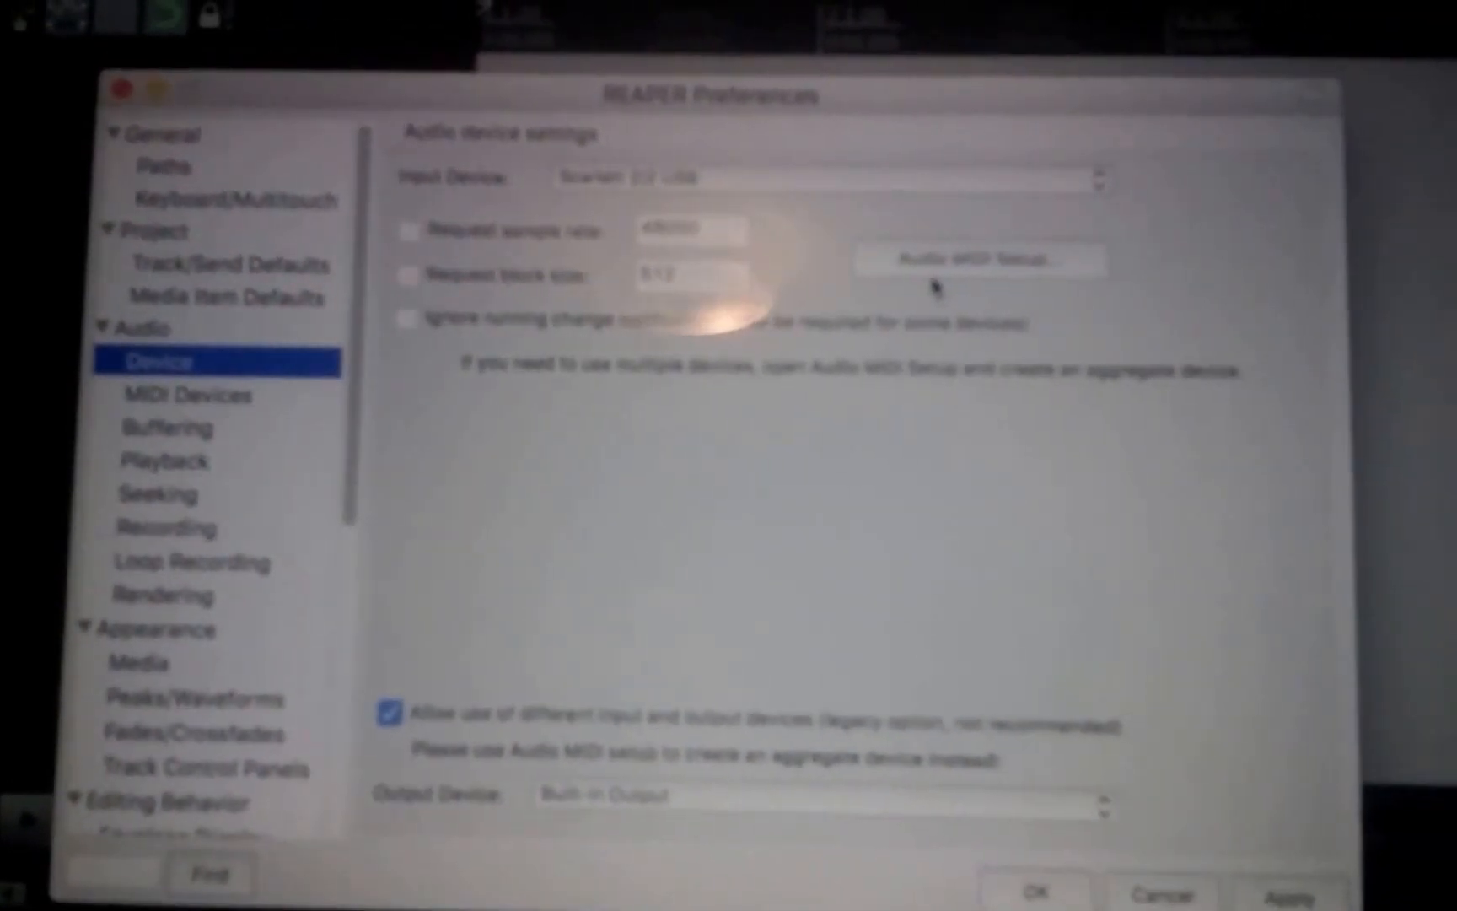